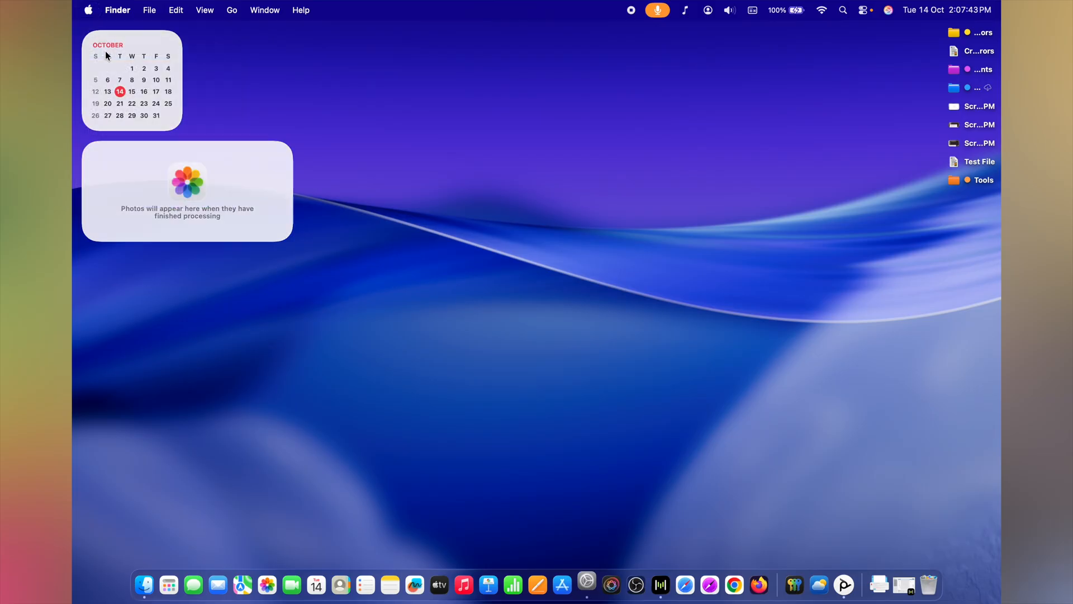
# - Launch System Settings from the Dock and scroll the General pane toward Login Items & Extensions
pyautogui.click(587, 584)
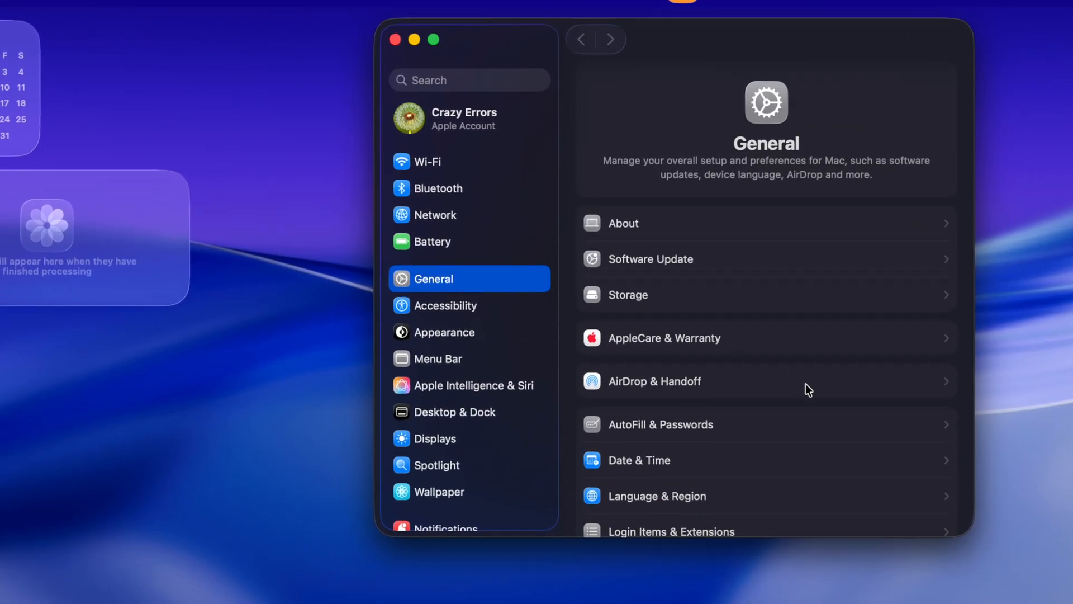
pyautogui.scroll(-3)
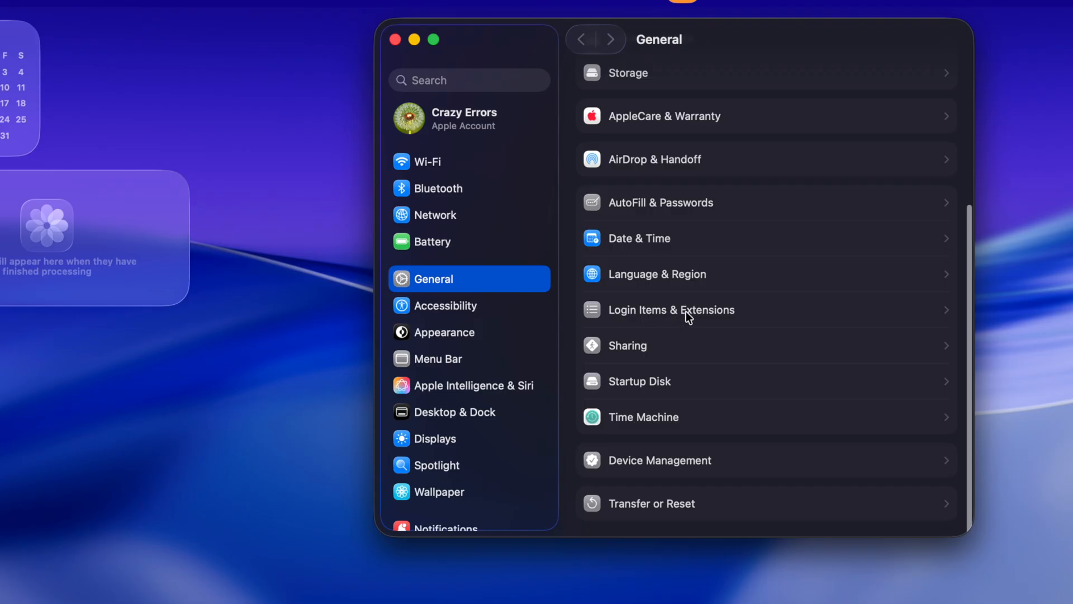
# - Remove Freeform, iPhone Mirroring and Mail from Open at Login, leaving Firefox, Poly Lens Desktop and Safari
pyautogui.click(671, 310)
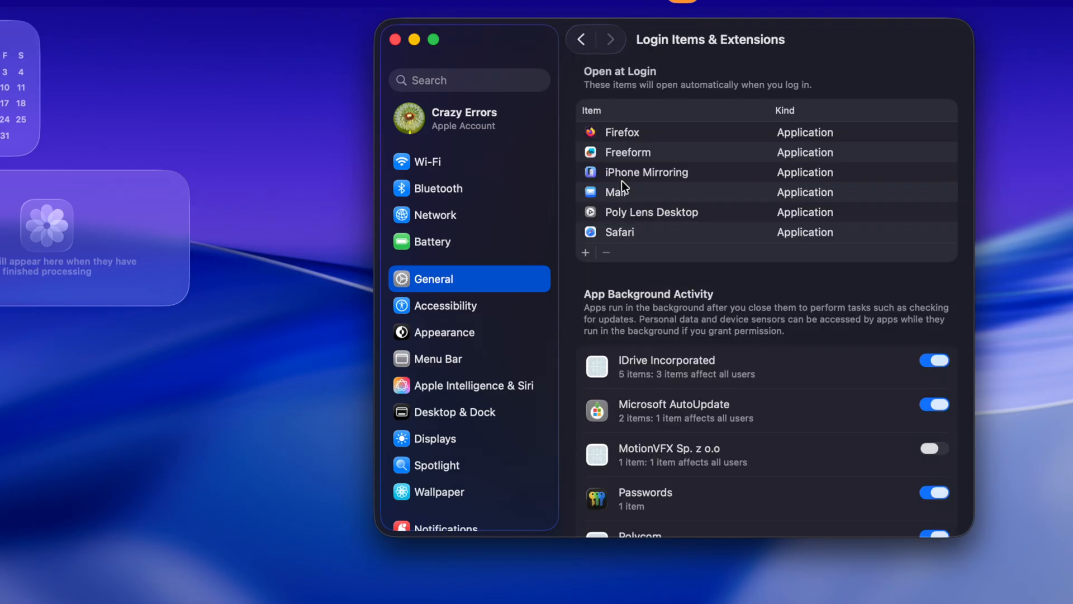
pyautogui.moveTo(654, 74)
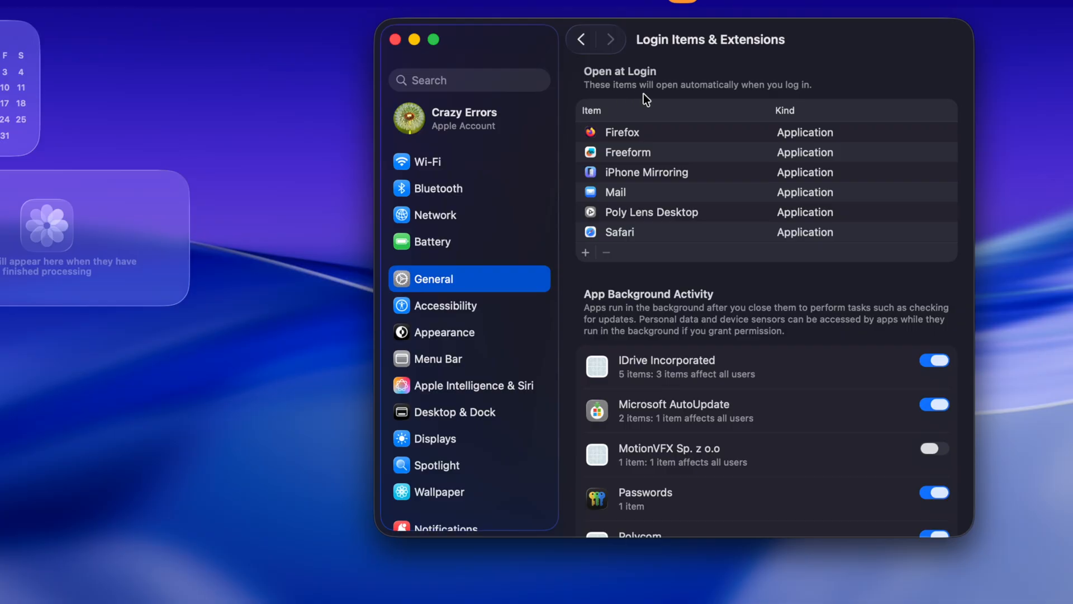
pyautogui.moveTo(714, 96)
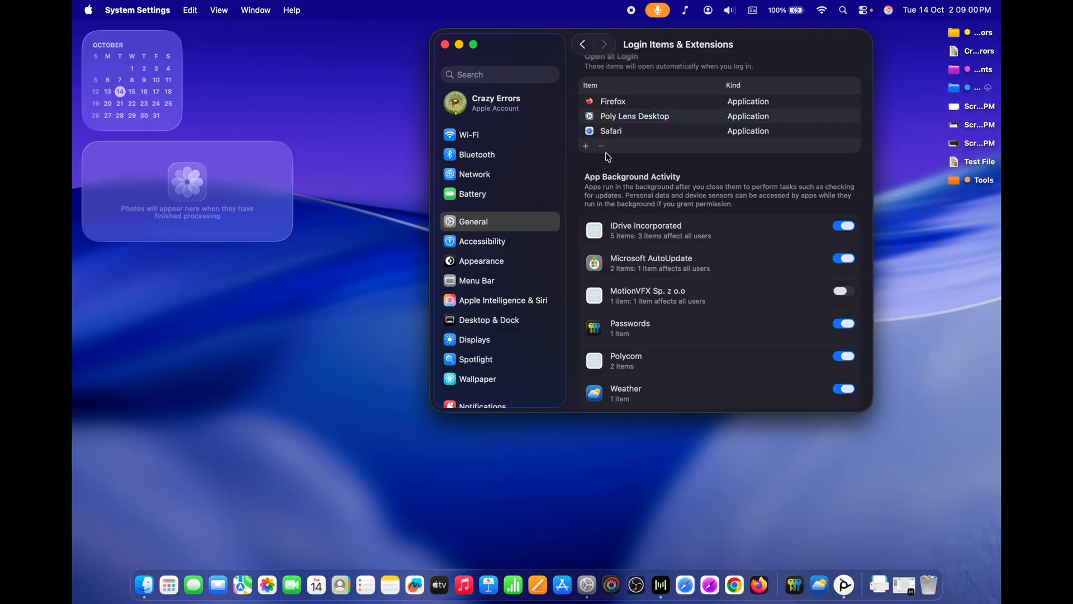
pyautogui.click(601, 147)
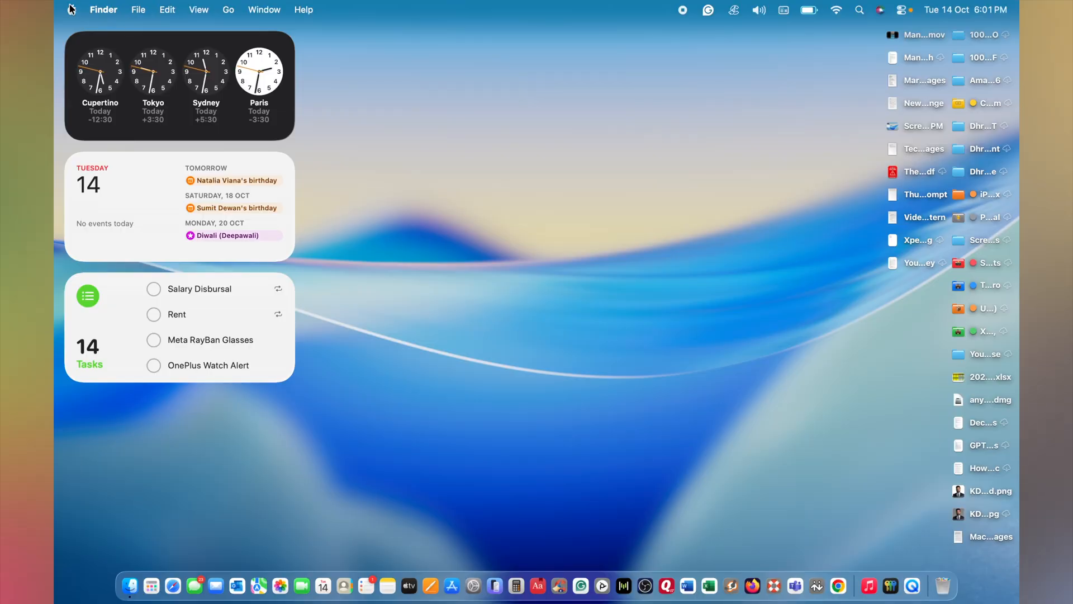
pyautogui.moveTo(112, 157)
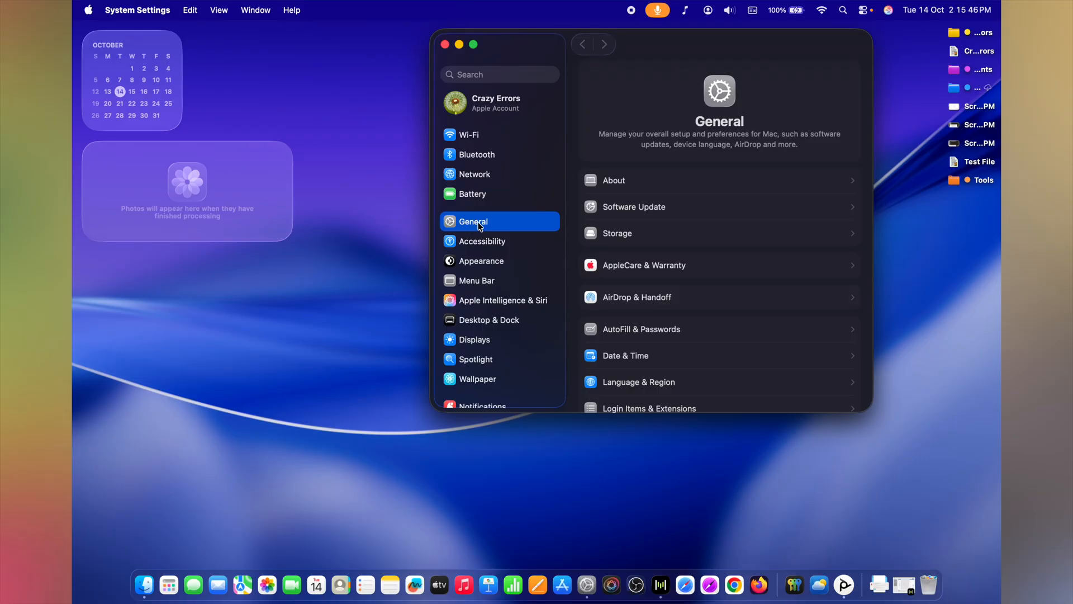
# - View Macintosh HD storage (147.06 GB of 994.66 GB used) and scroll through per-category sizes
pyautogui.click(617, 232)
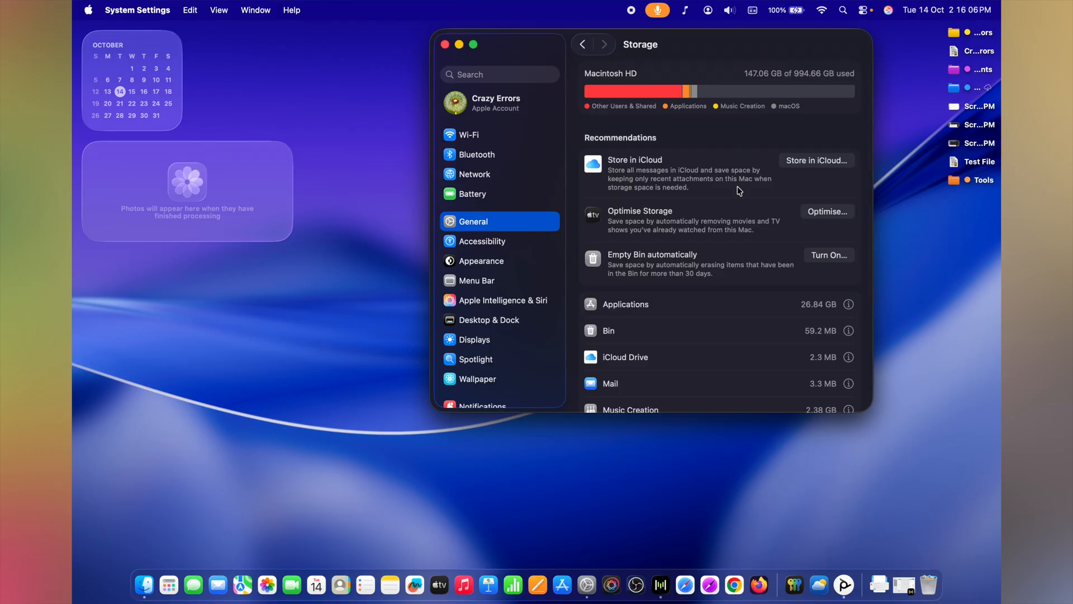
pyautogui.scroll(-3)
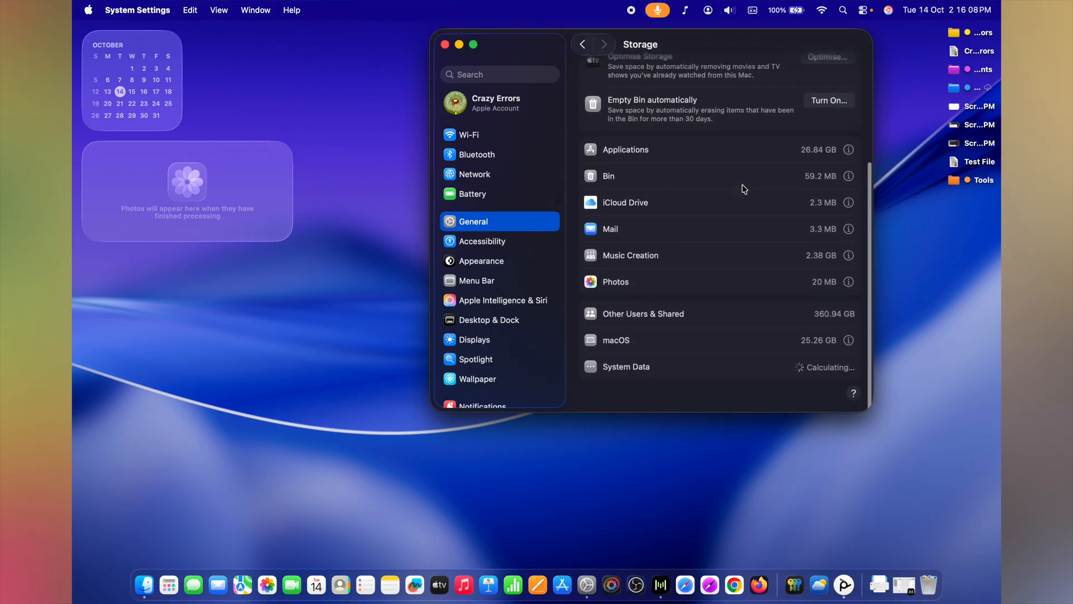